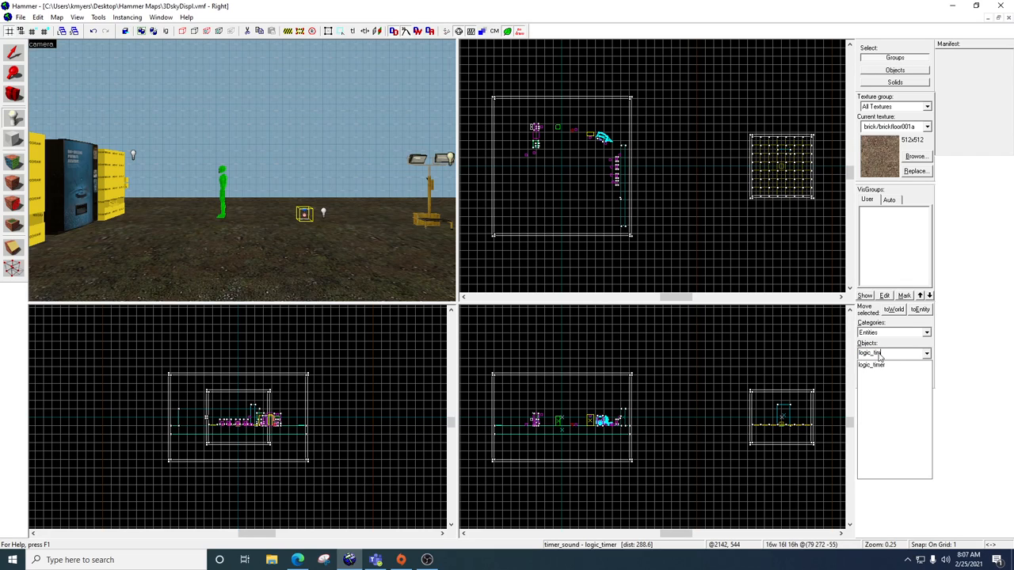
mouse_move(764, 387)
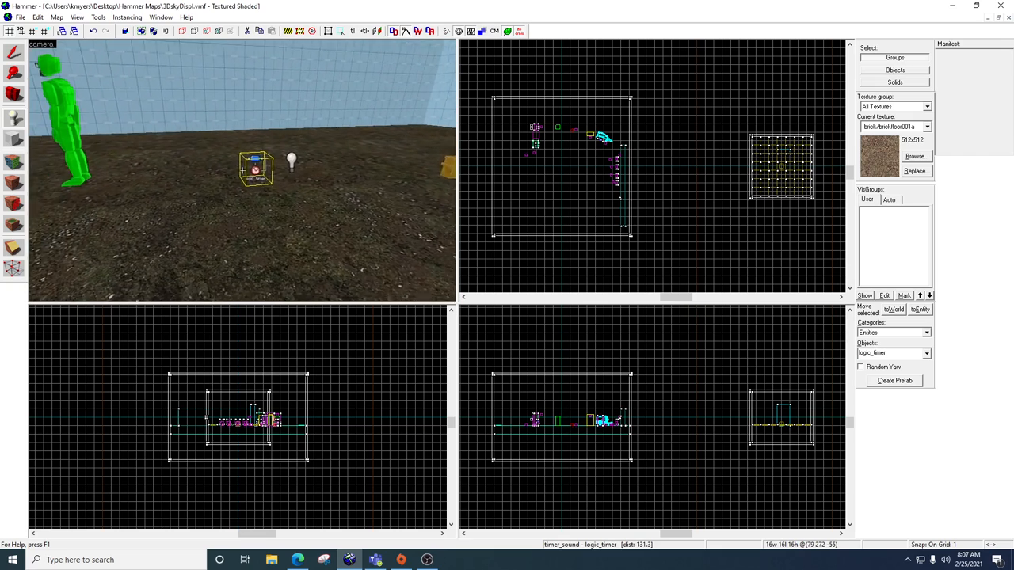
Step: Scroll the Entities list to find logic_timer for placing beside the light
scroll(down, 3)
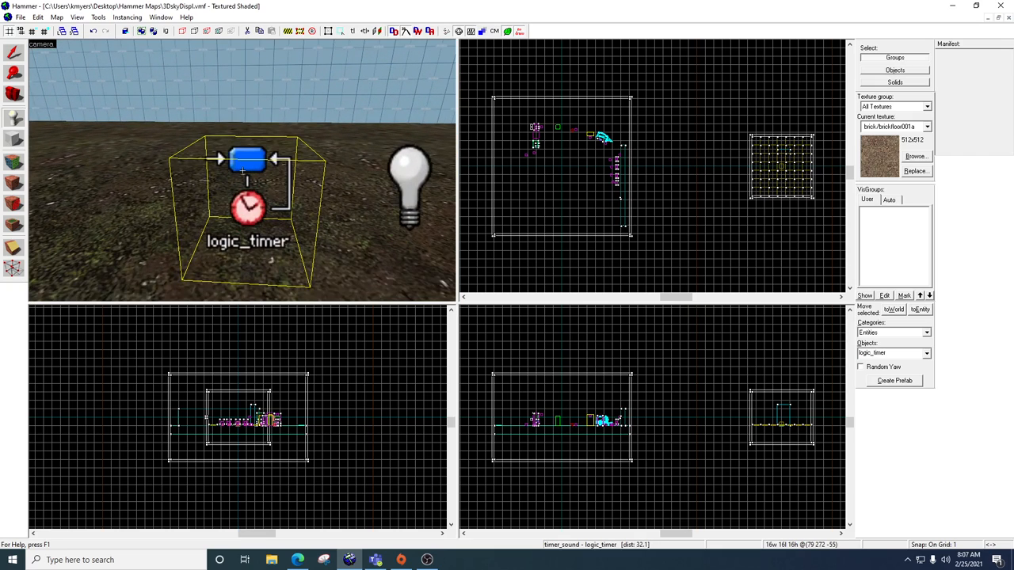
mouse_move(204, 154)
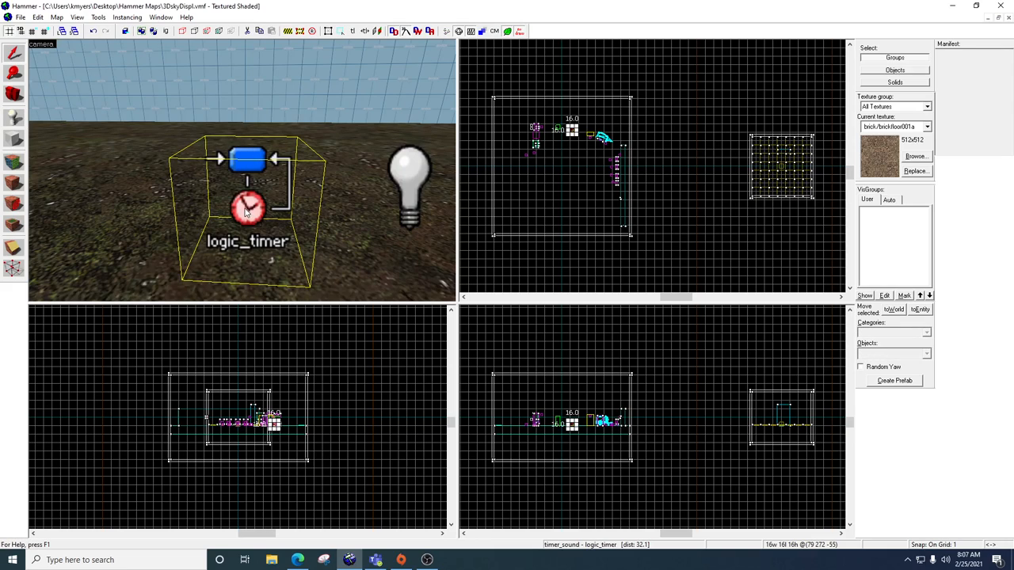
Step: Open the logic_timer's Object Properties to name it timer_sound with random 1–5 intervals
double_click(247, 206)
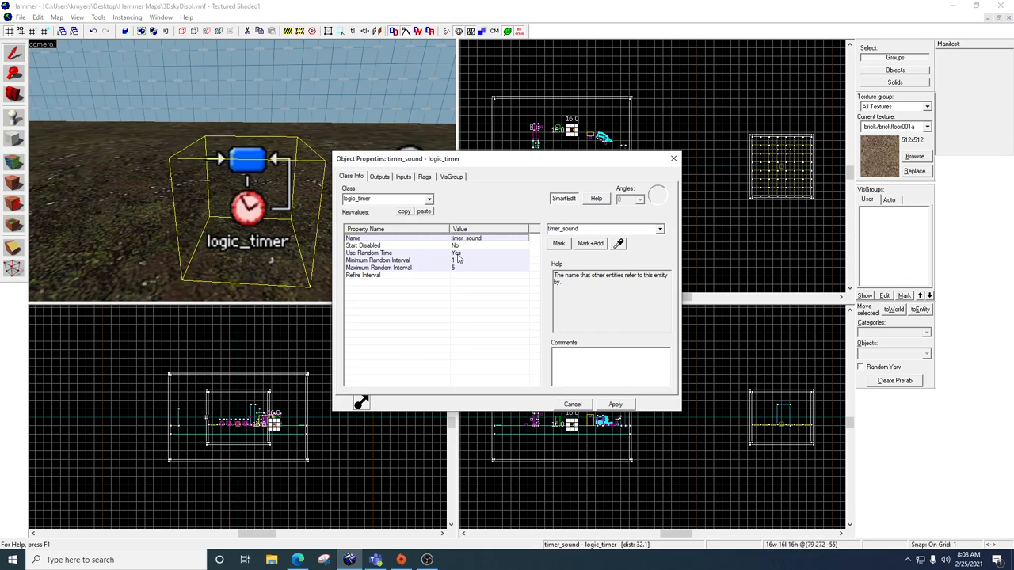
mouse_move(420, 265)
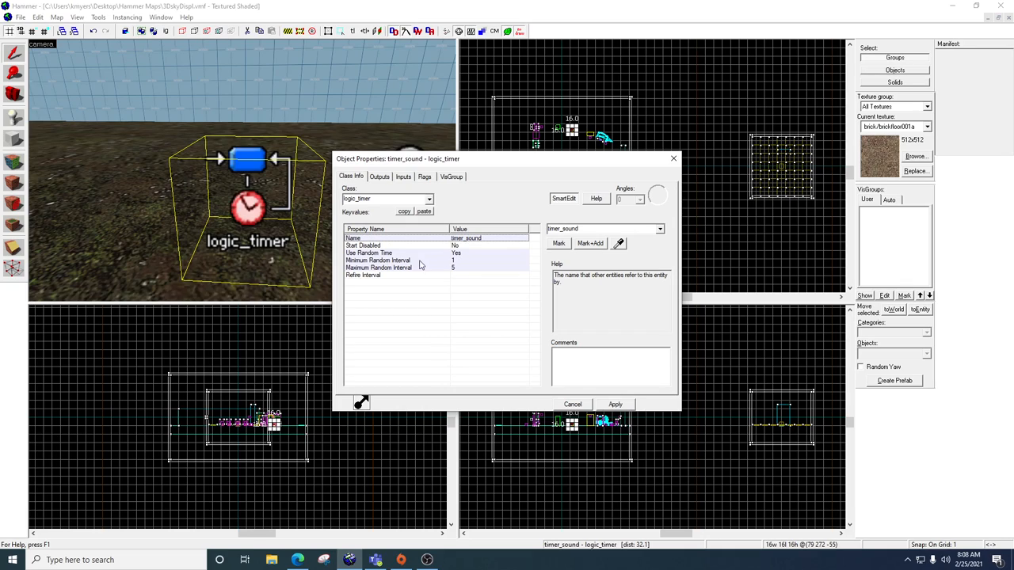
mouse_move(400, 267)
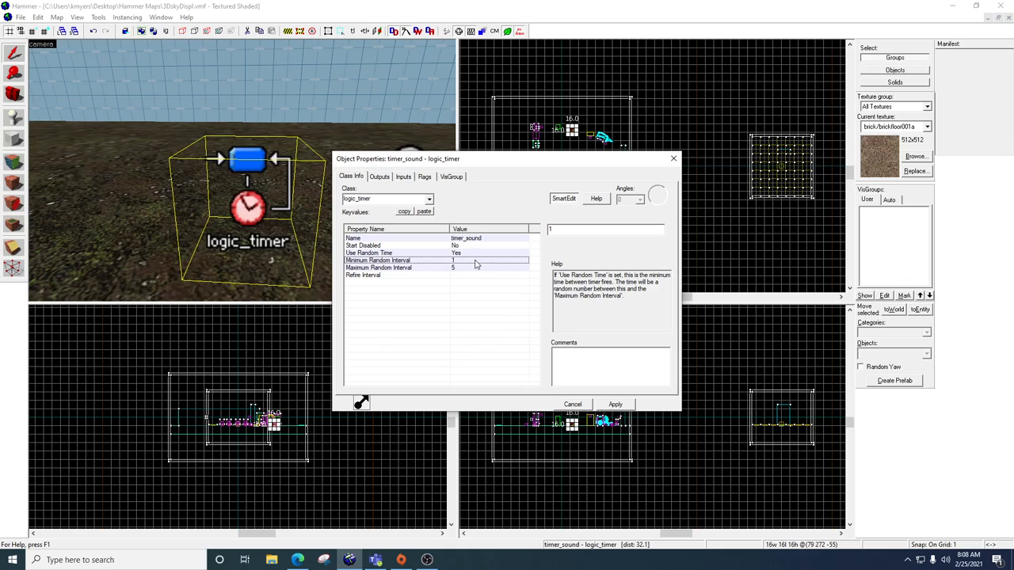
mouse_move(281, 196)
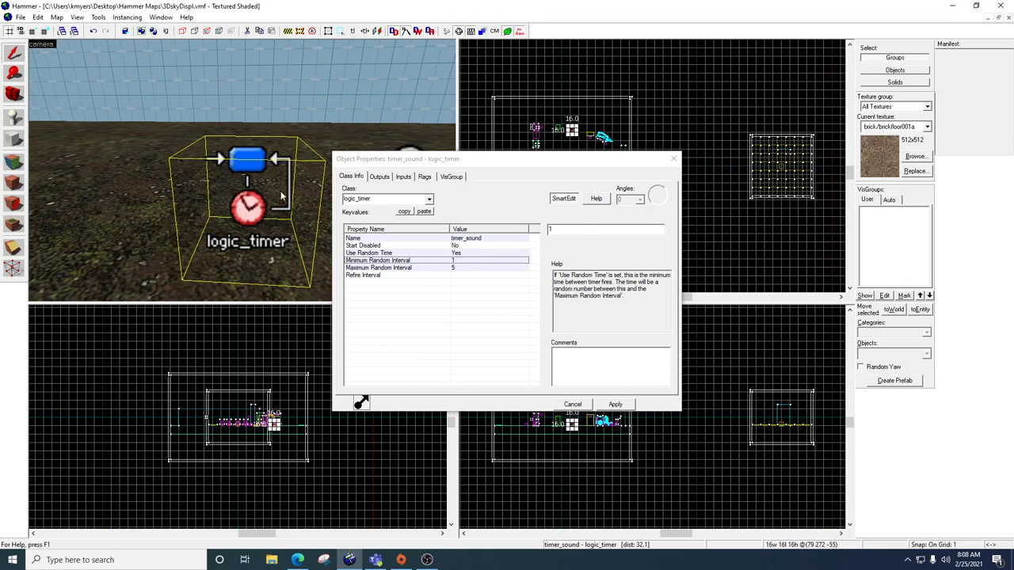
mouse_move(226, 223)
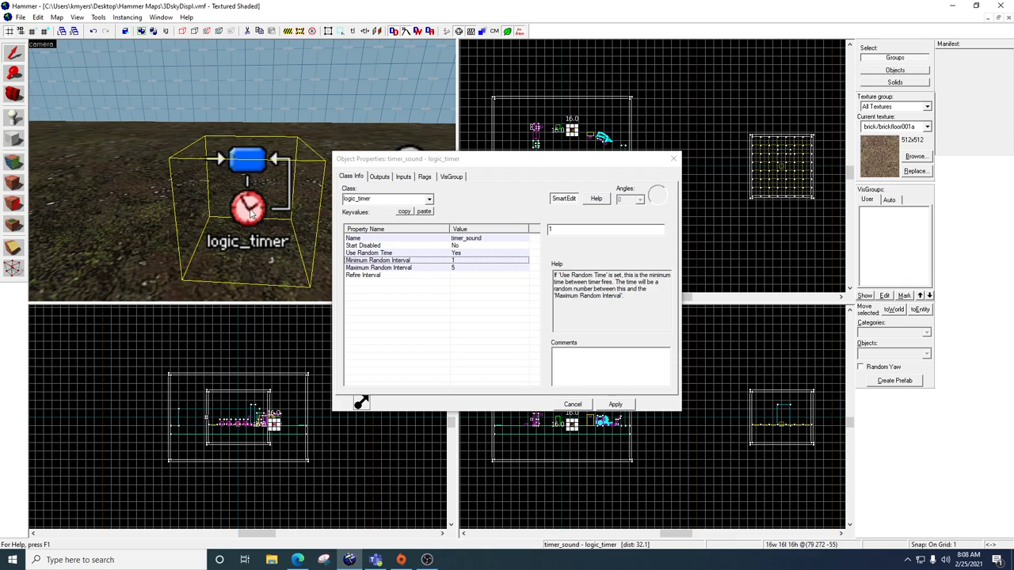
mouse_move(283, 214)
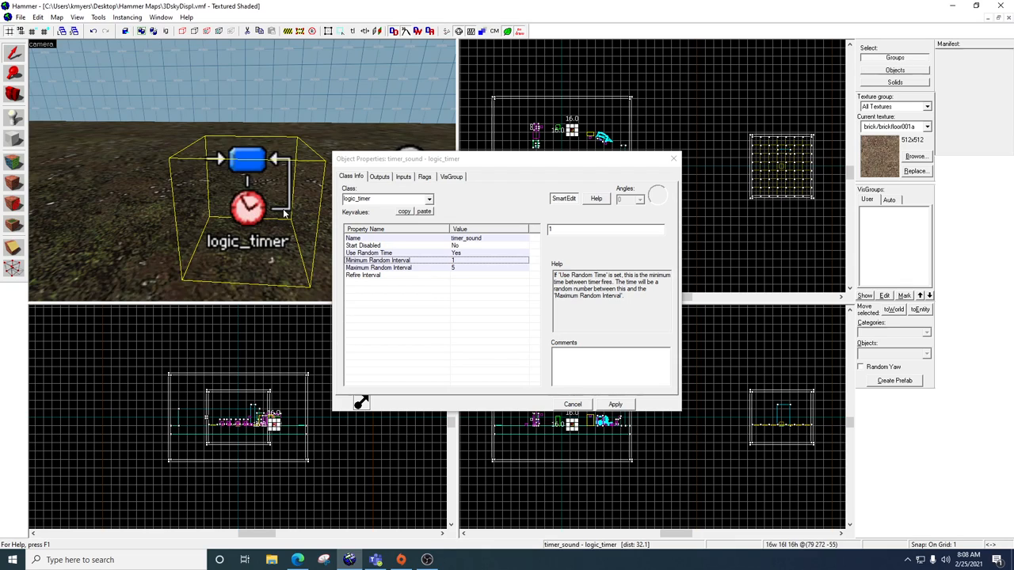
mouse_move(298, 127)
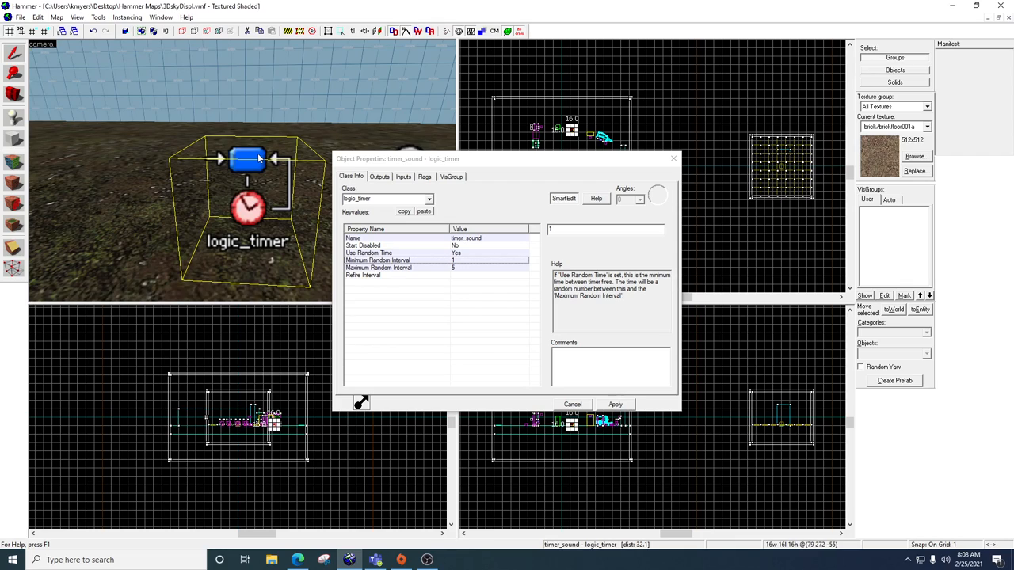
mouse_move(306, 257)
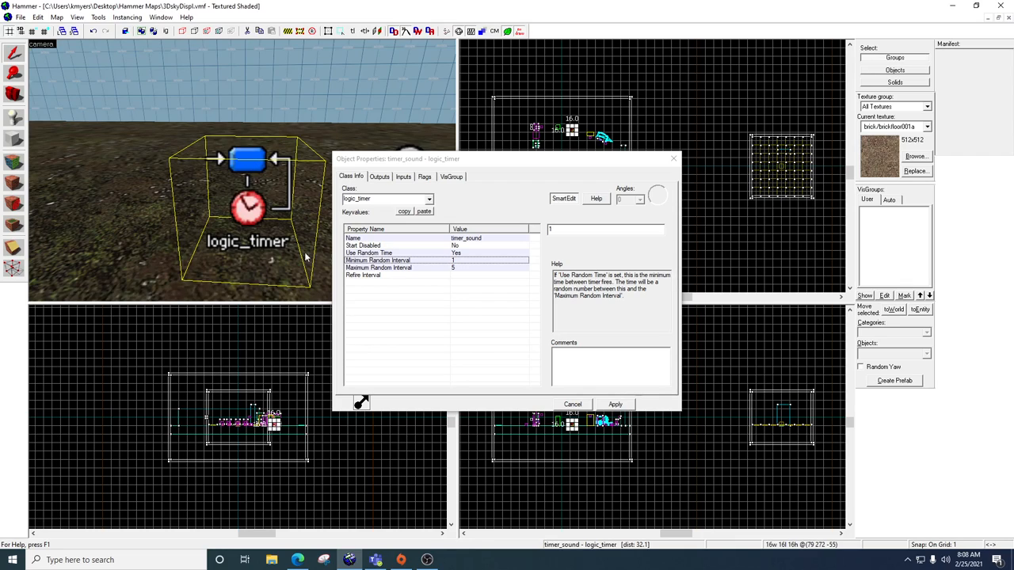
mouse_move(248, 180)
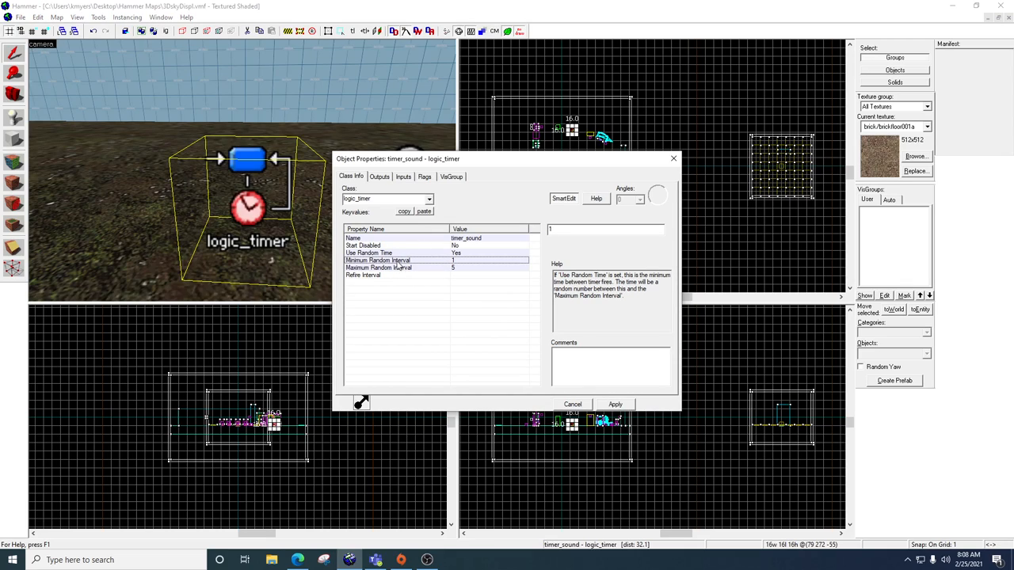
Step: Review the Minimum (1) and Maximum (5) Random Interval settings of timer_sound
click(435, 267)
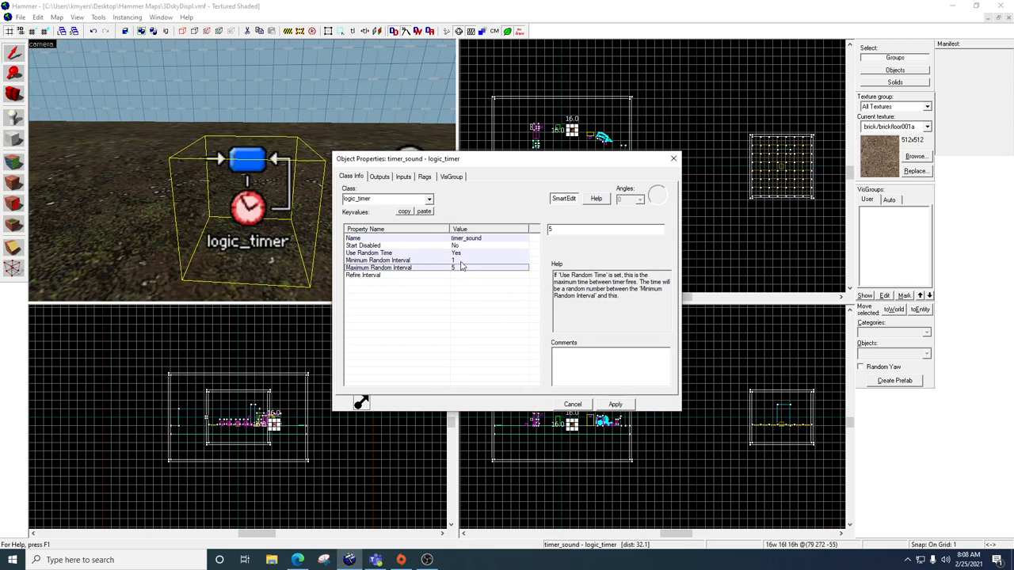
click(377, 260)
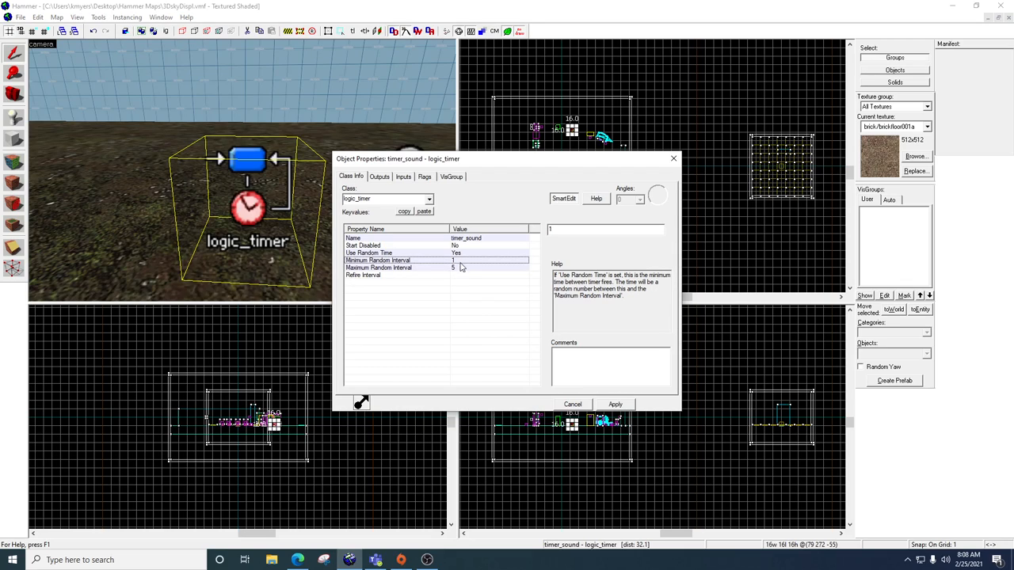
click(436, 267)
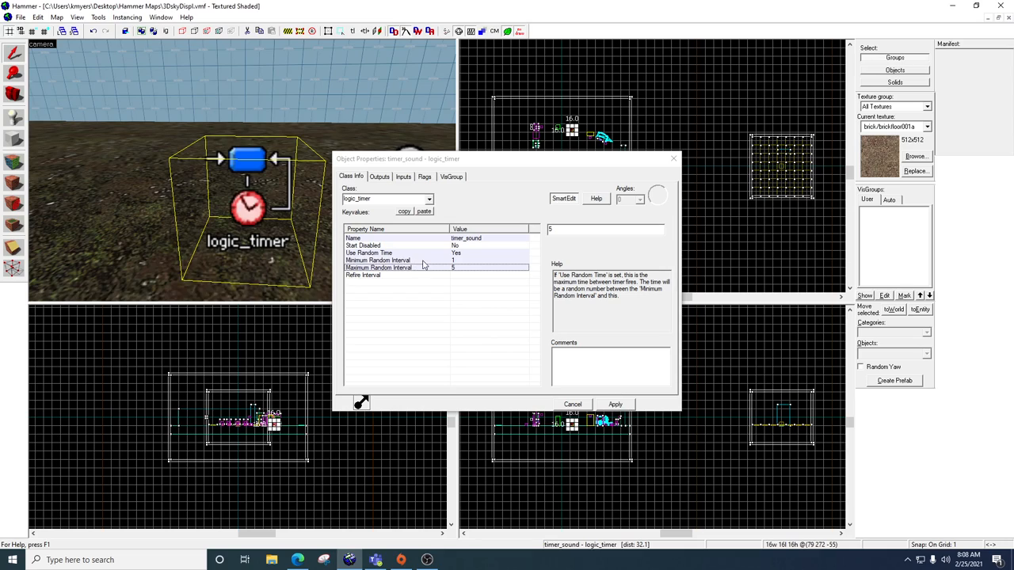
click(377, 260)
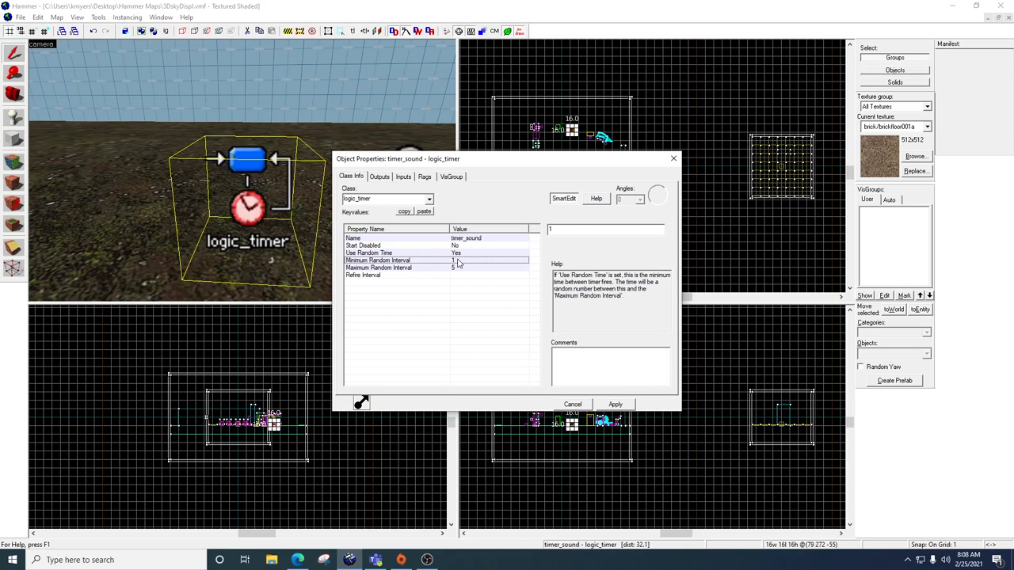
mouse_move(461, 271)
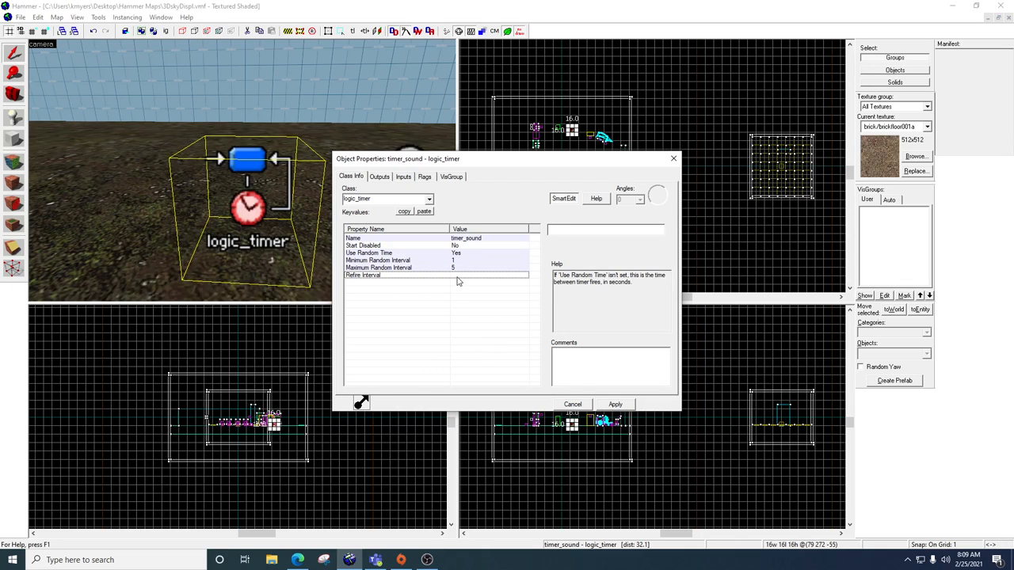
mouse_move(323, 228)
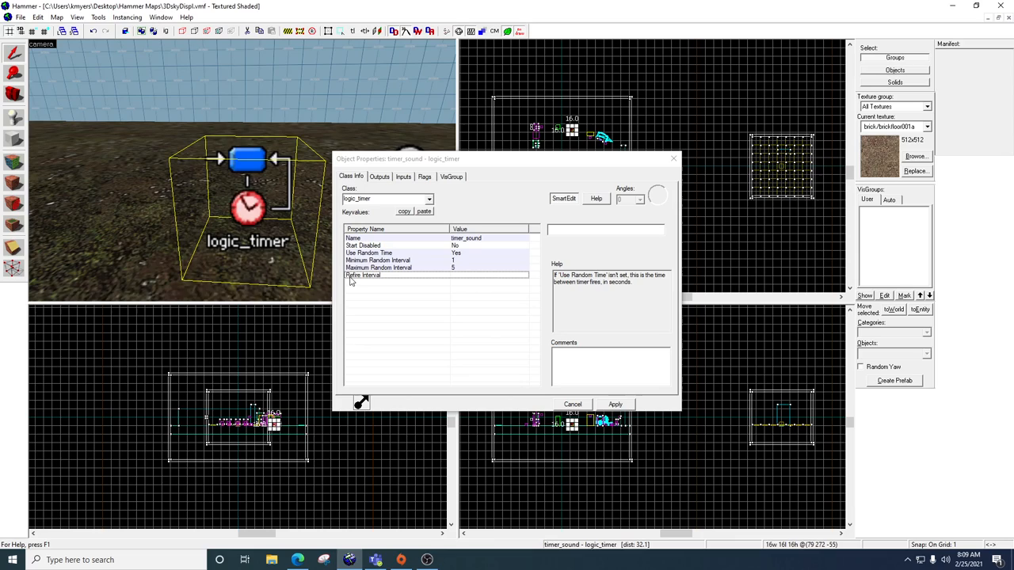
mouse_move(464, 282)
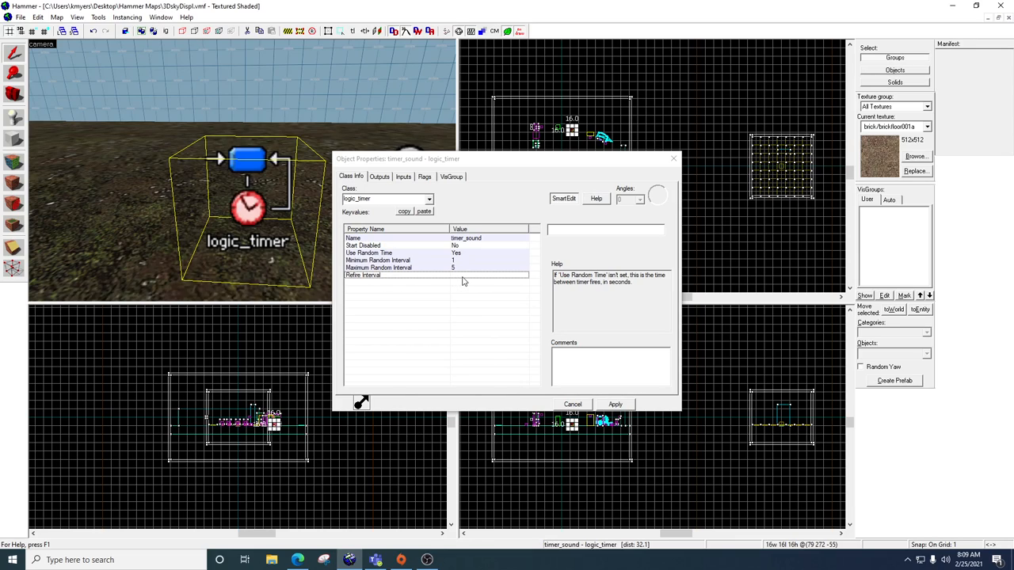
mouse_move(211, 212)
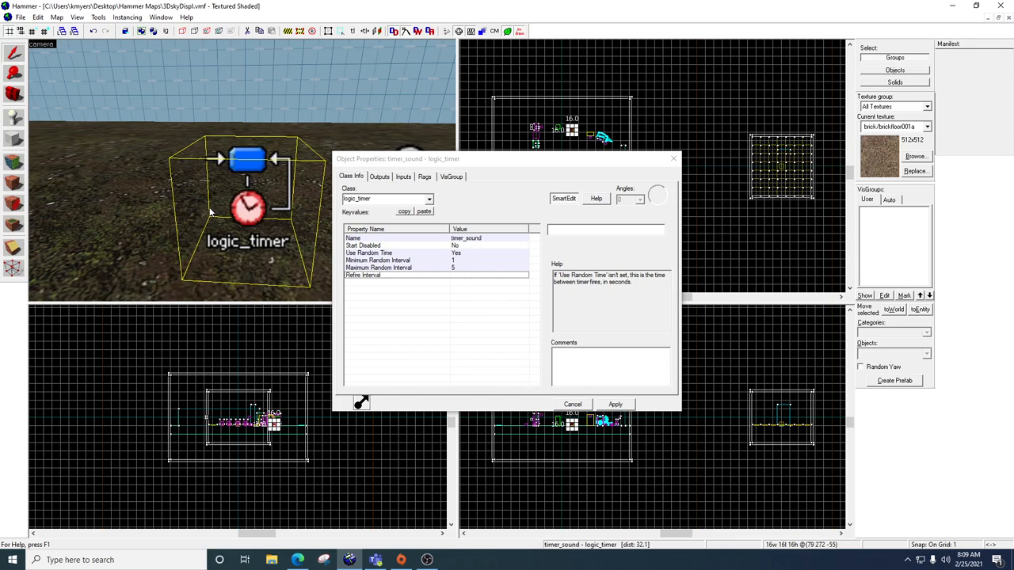
mouse_move(278, 204)
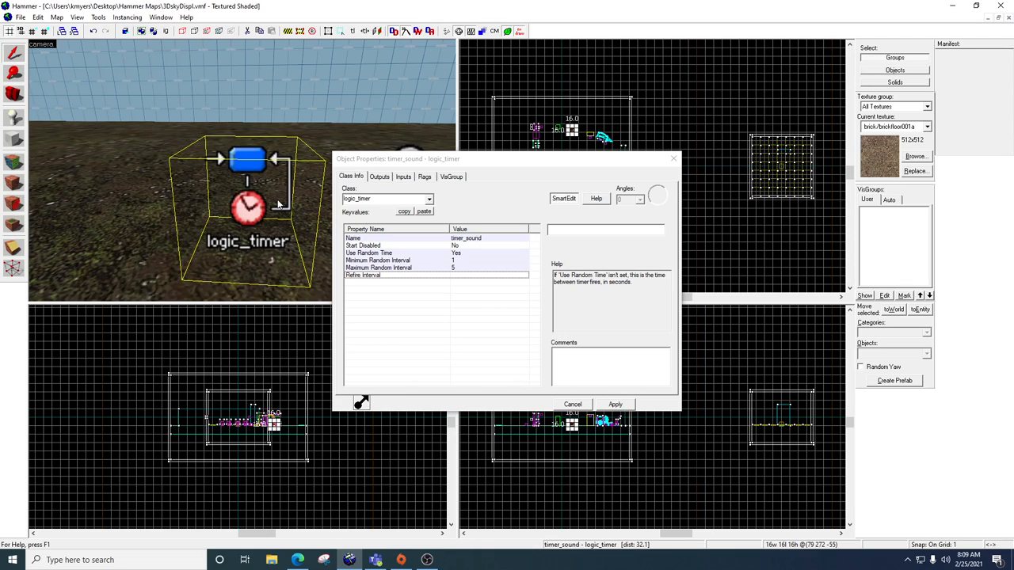
mouse_move(425, 231)
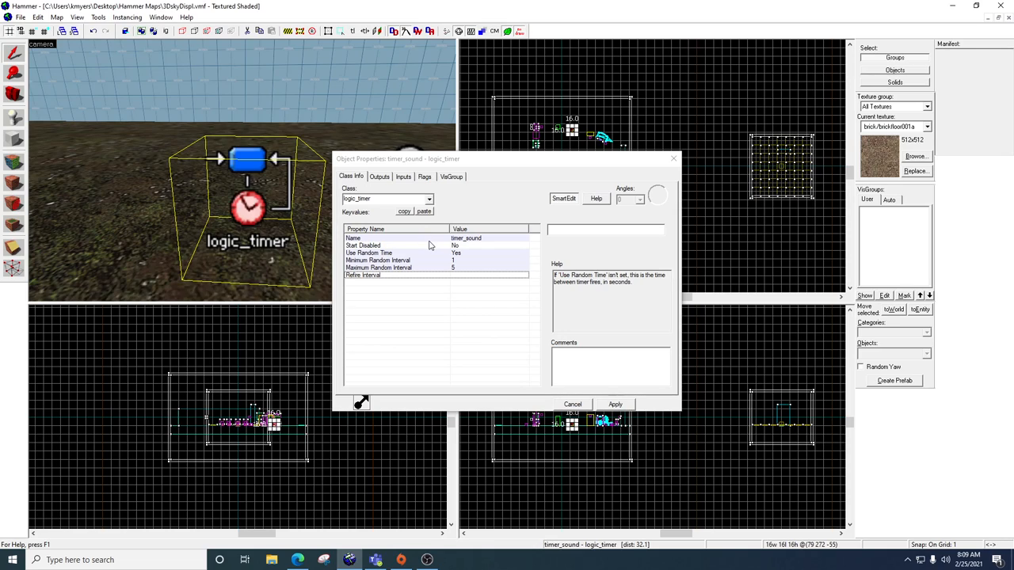
mouse_move(446, 294)
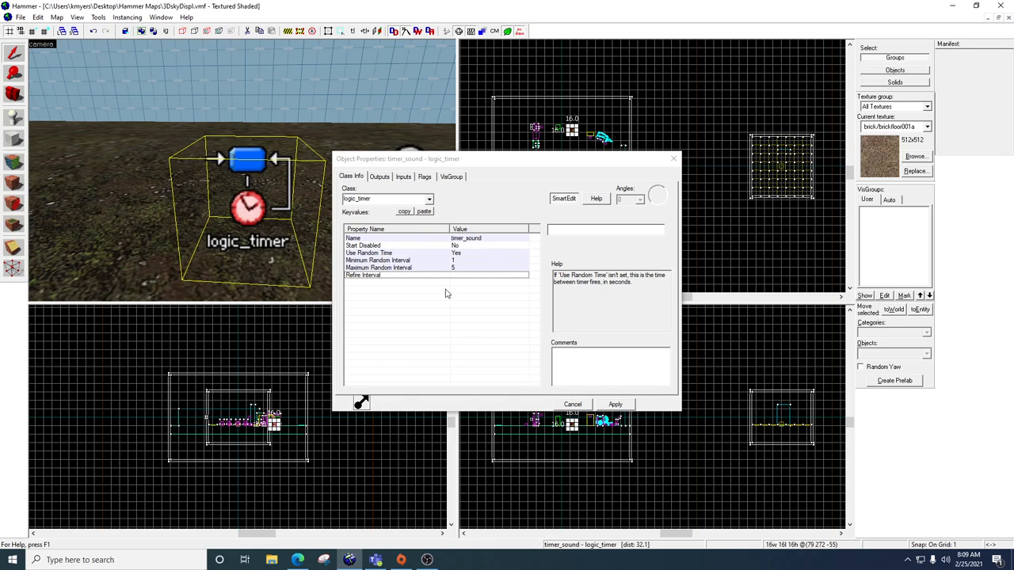
mouse_move(463, 310)
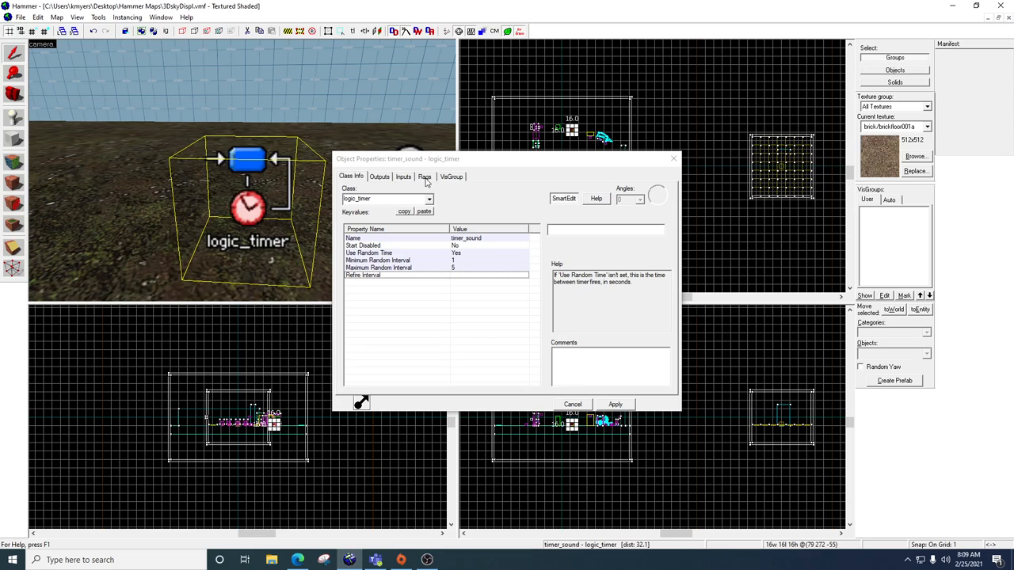
Step: Check the timer's Flags tab for the oscillator flag, then return to Class Info
click(425, 176)
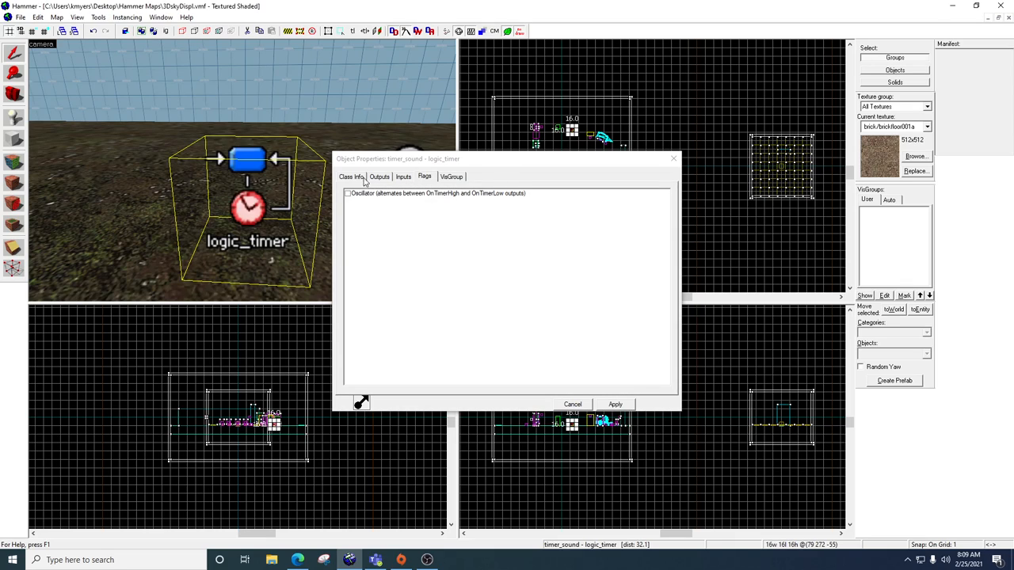
click(351, 176)
text(light)
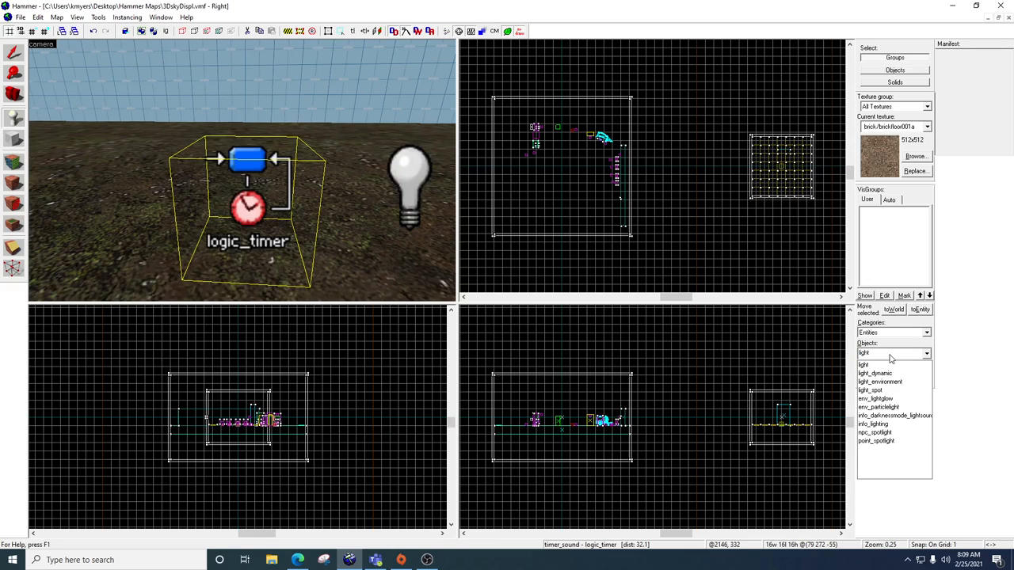
Step: Select the light_dynamic entity type to place beside the timer
click(874, 373)
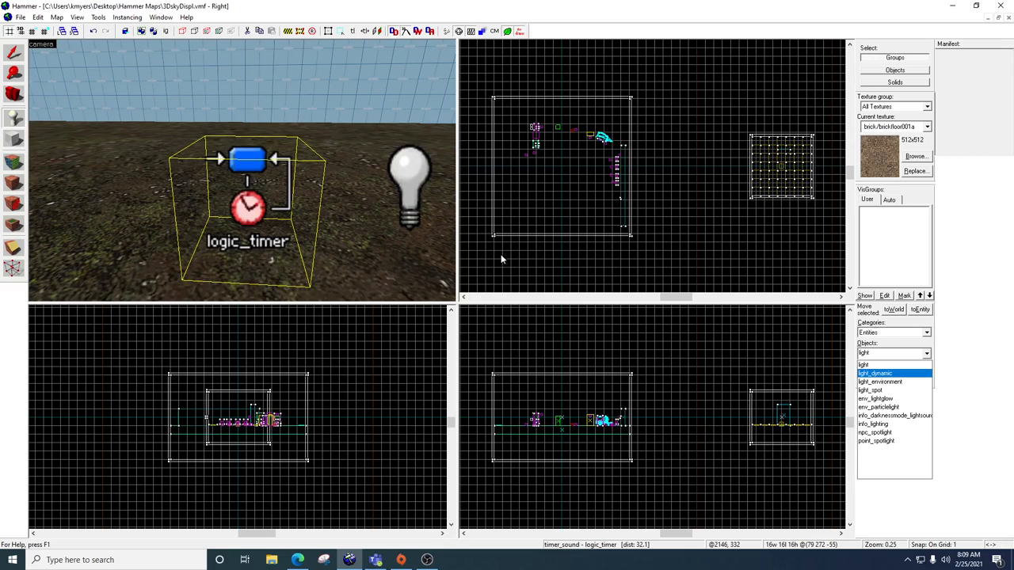
mouse_move(110, 57)
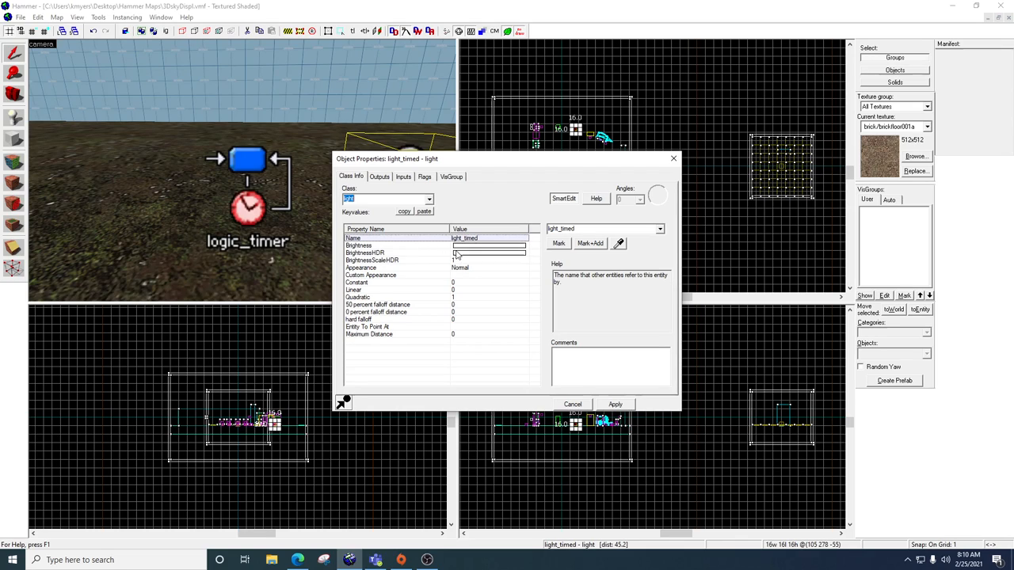
Step: Set light_timed's colour to pink (255 128 255) at brightness 200 and close its properties
click(358, 246)
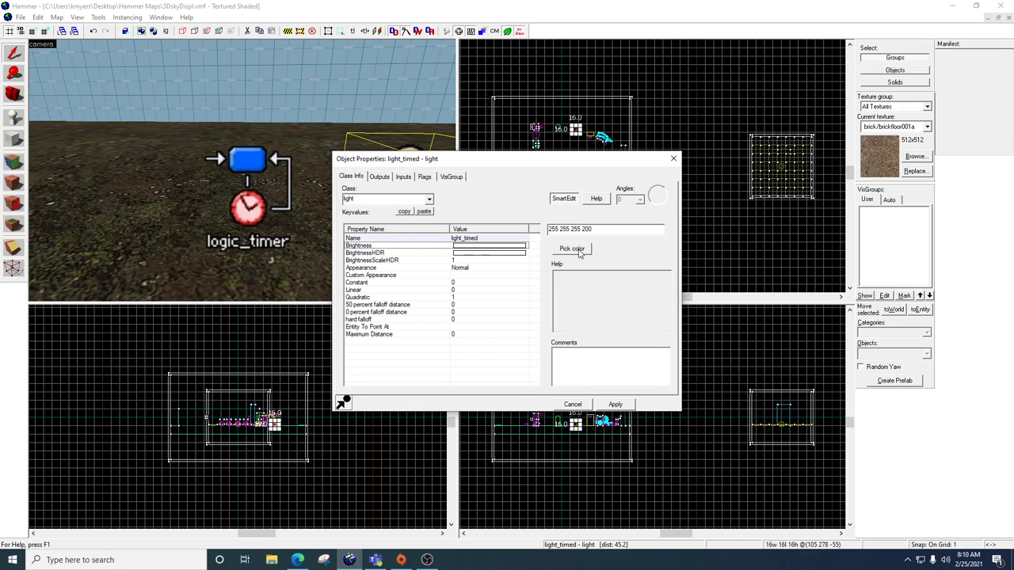
click(571, 249)
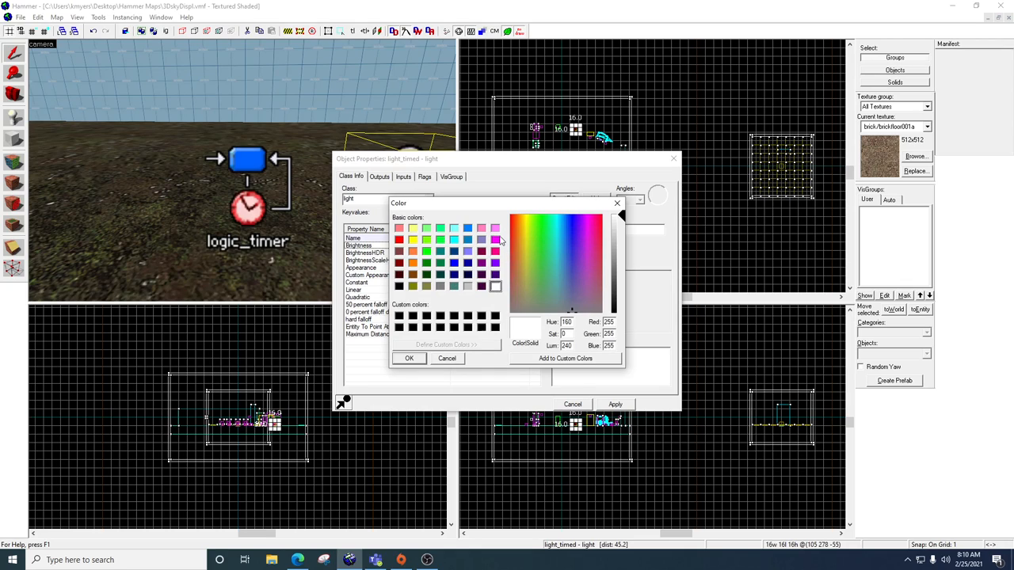
click(408, 357)
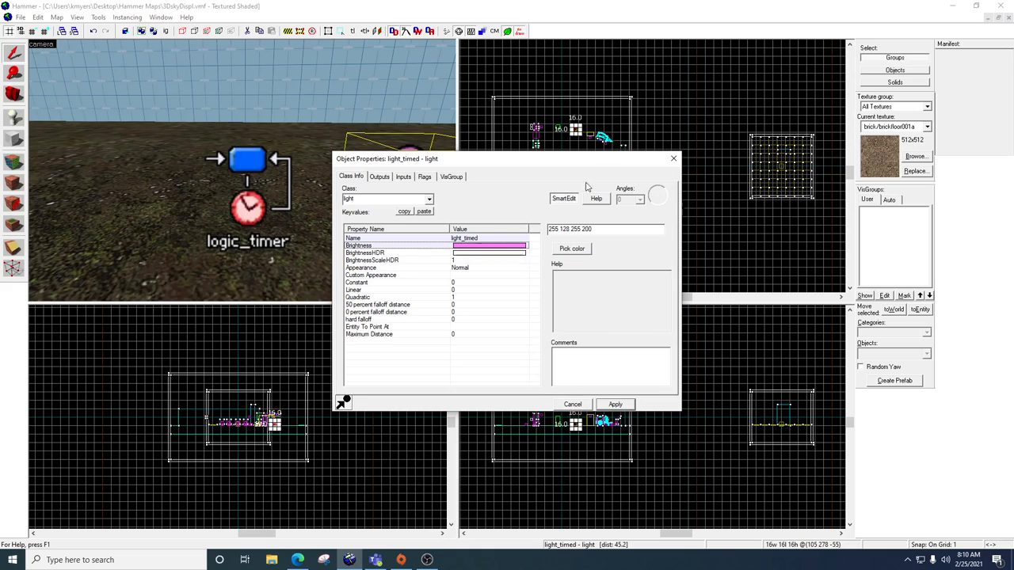
click(424, 176)
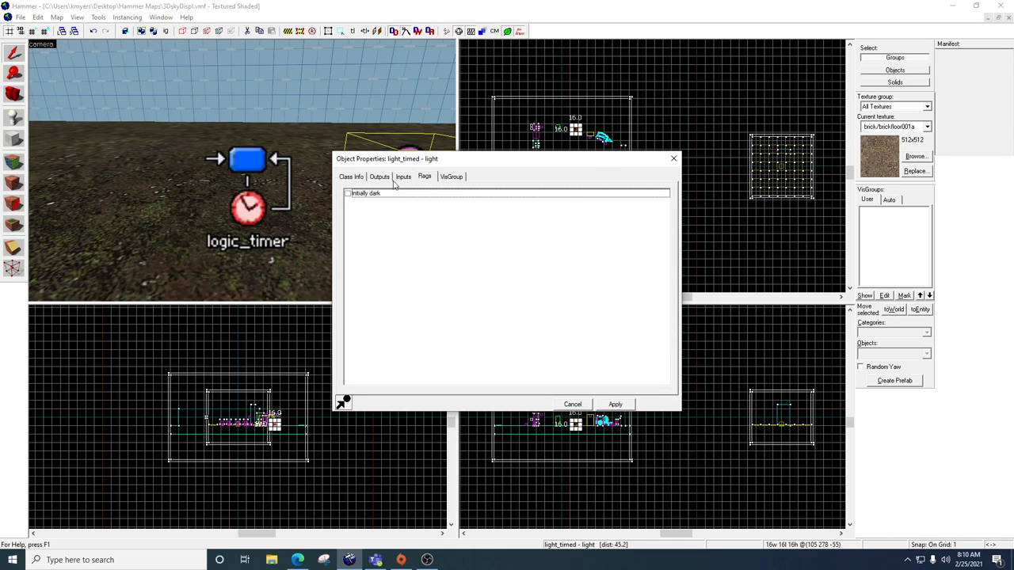
mouse_move(413, 195)
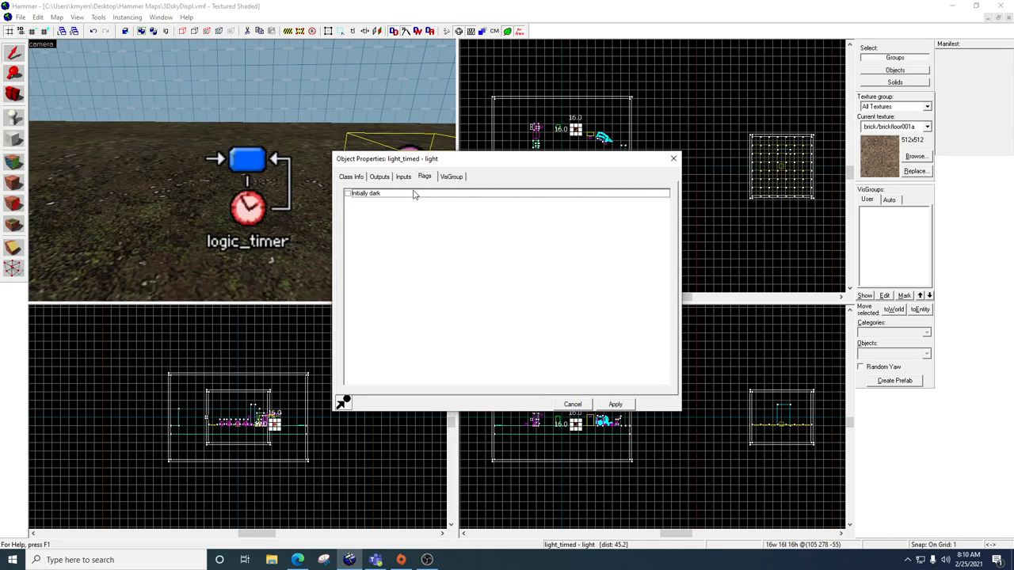
mouse_move(389, 197)
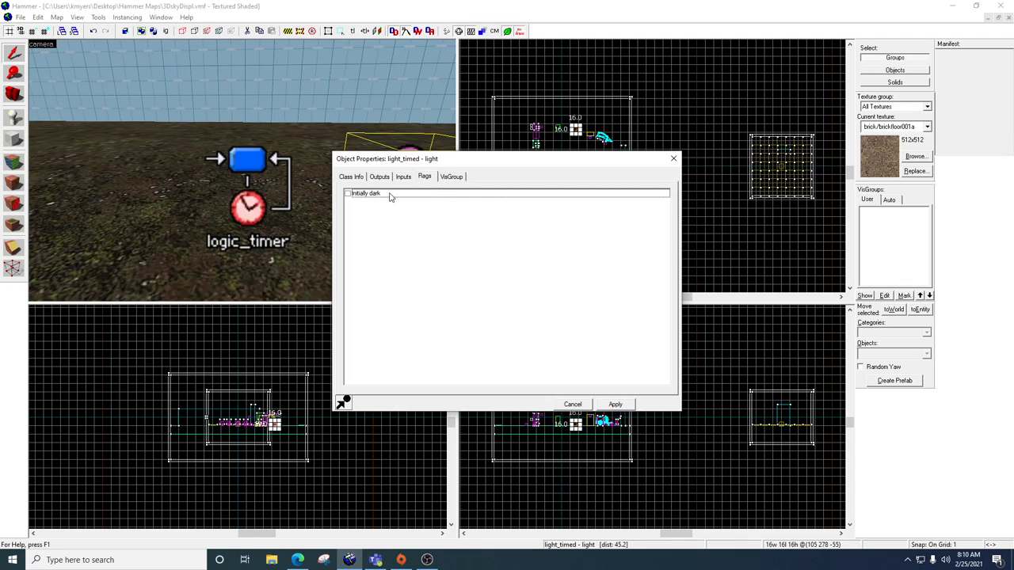
click(350, 176)
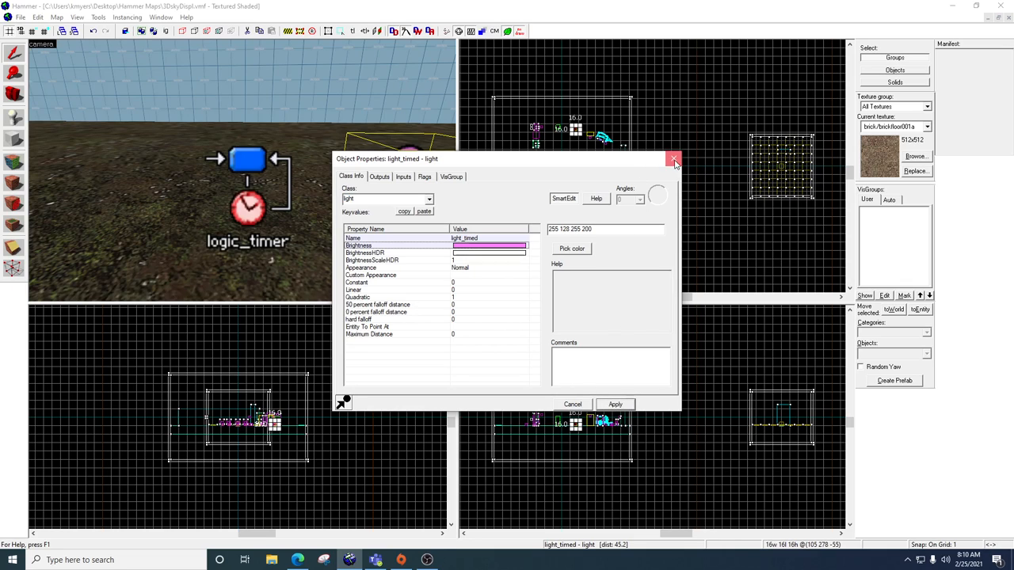
click(674, 159)
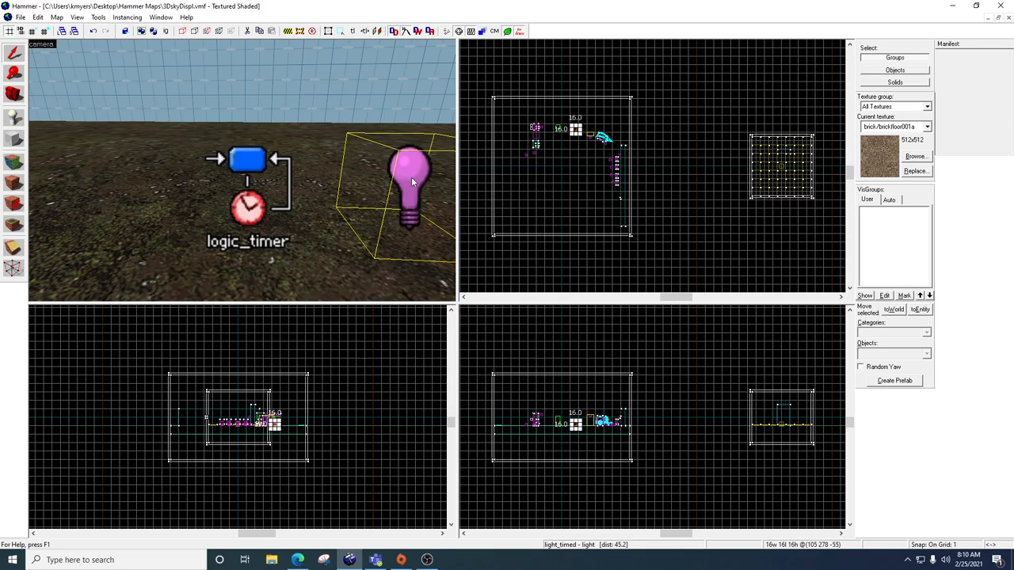
Step: Open the timer_sound properties' Outputs tab to add OnTimer → light_timed → Toggle
double_click(247, 161)
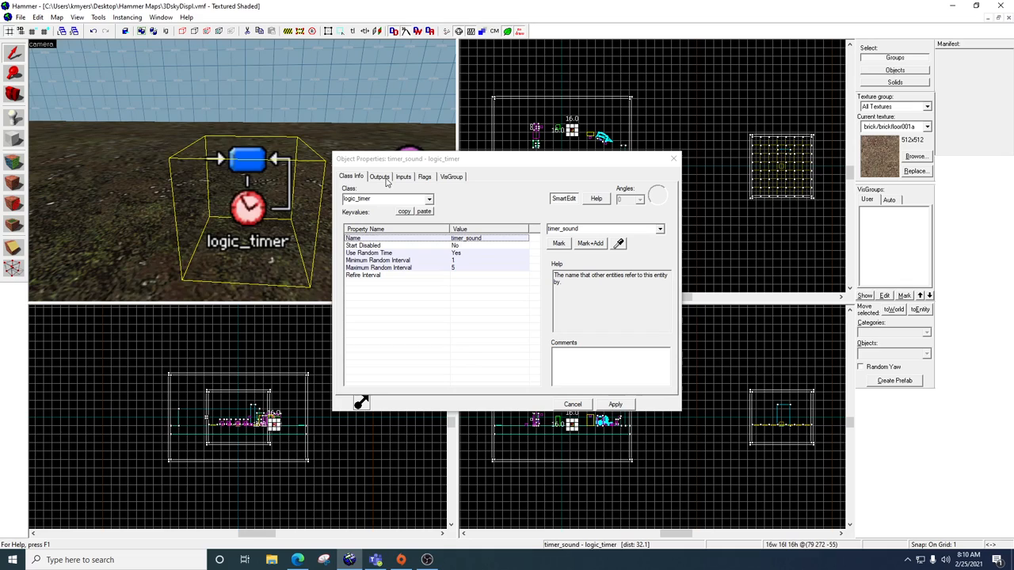
click(379, 176)
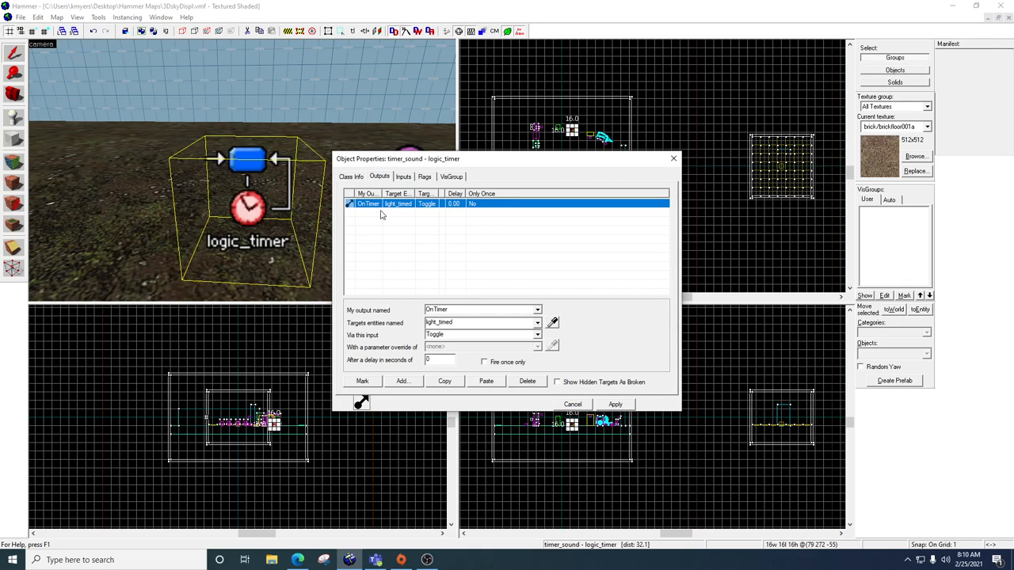
mouse_move(448, 317)
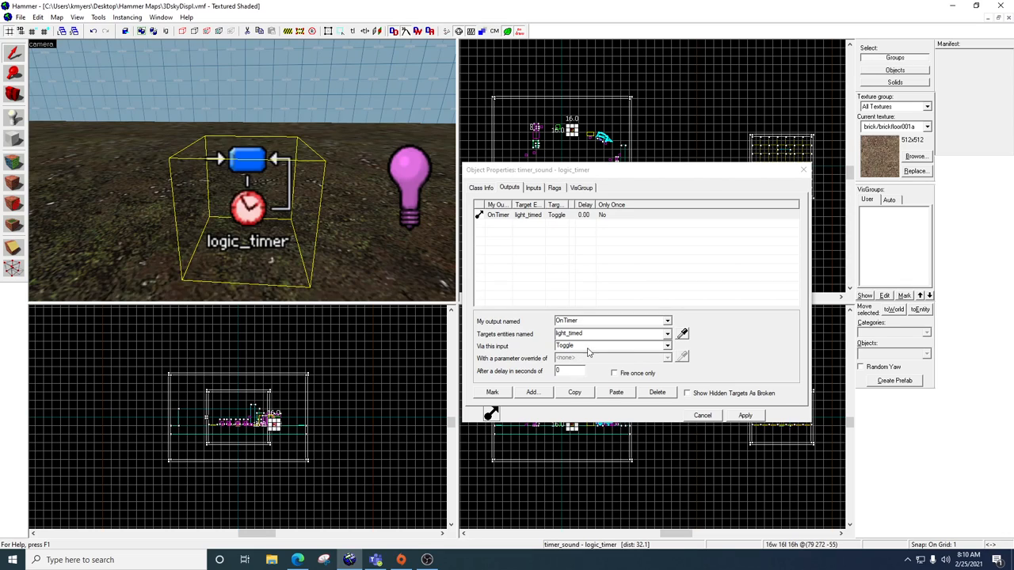
mouse_move(594, 350)
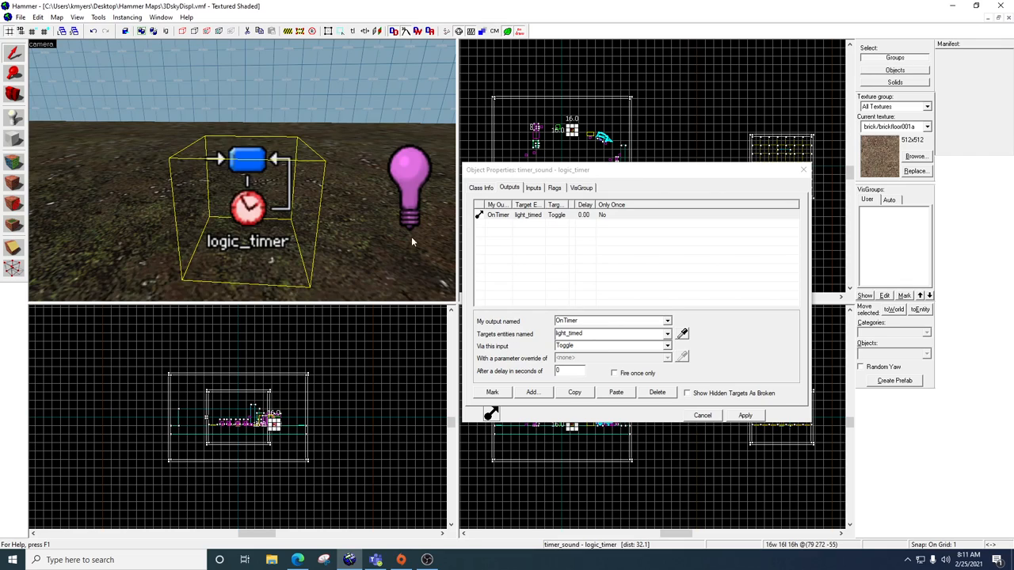
mouse_move(283, 218)
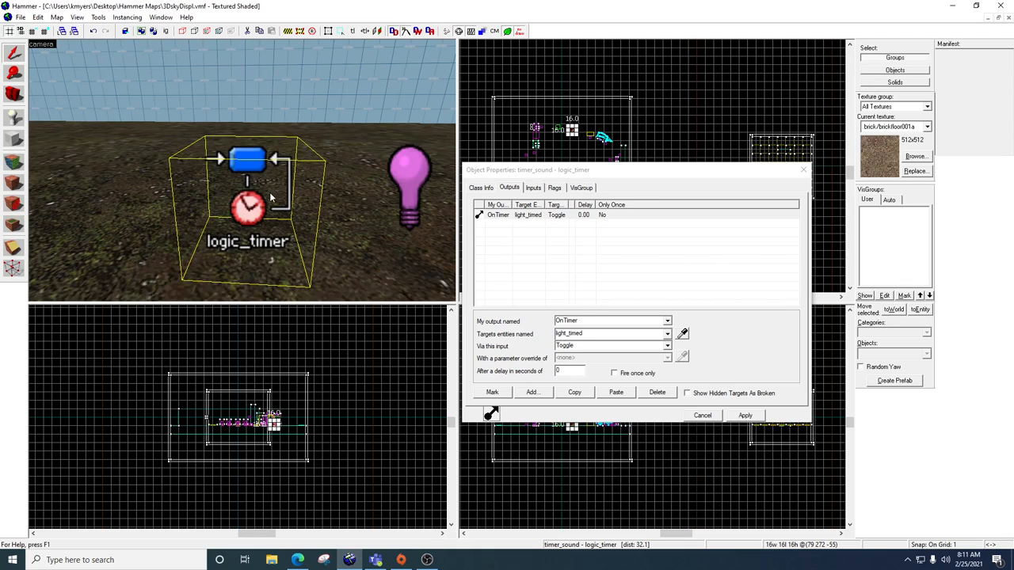
mouse_move(410, 166)
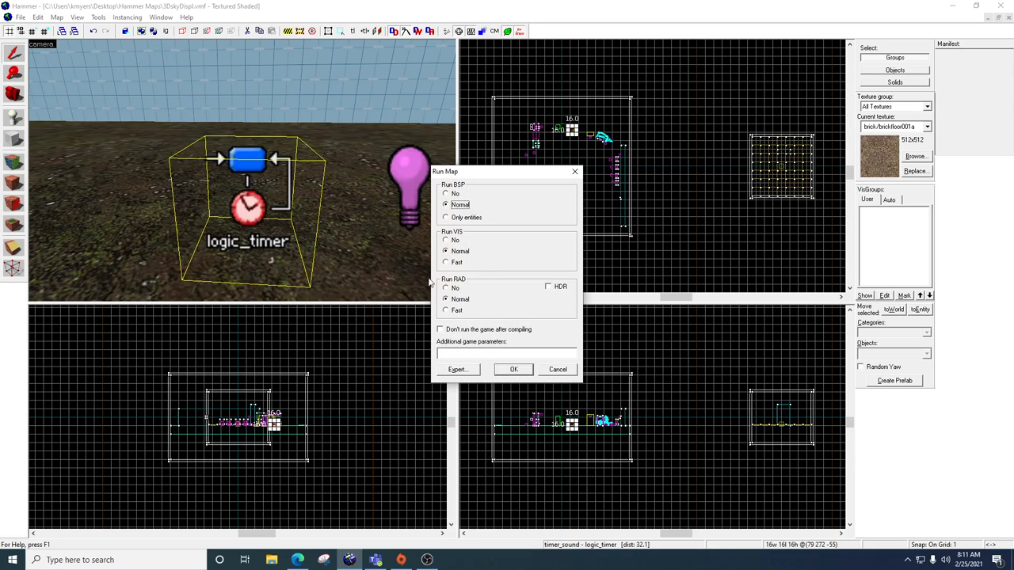
Step: Compile and launch the map in Half-Life 2, then open the pause menu
click(513, 369)
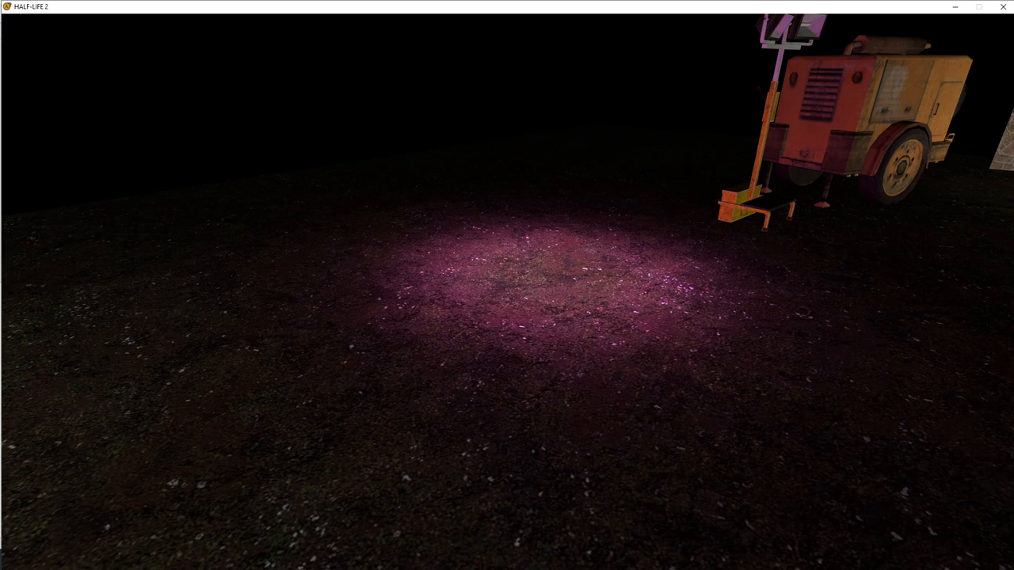
key(Escape)
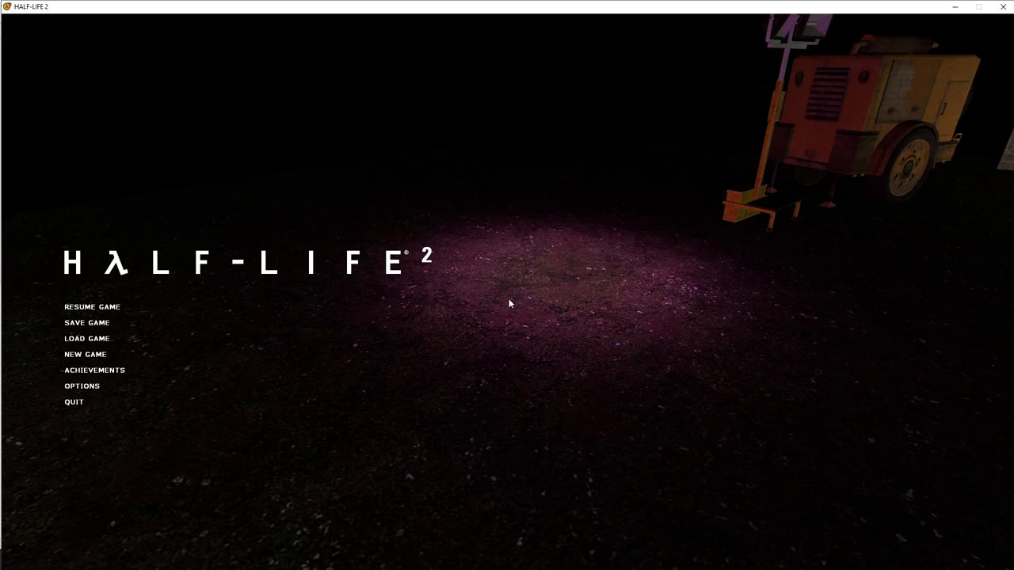